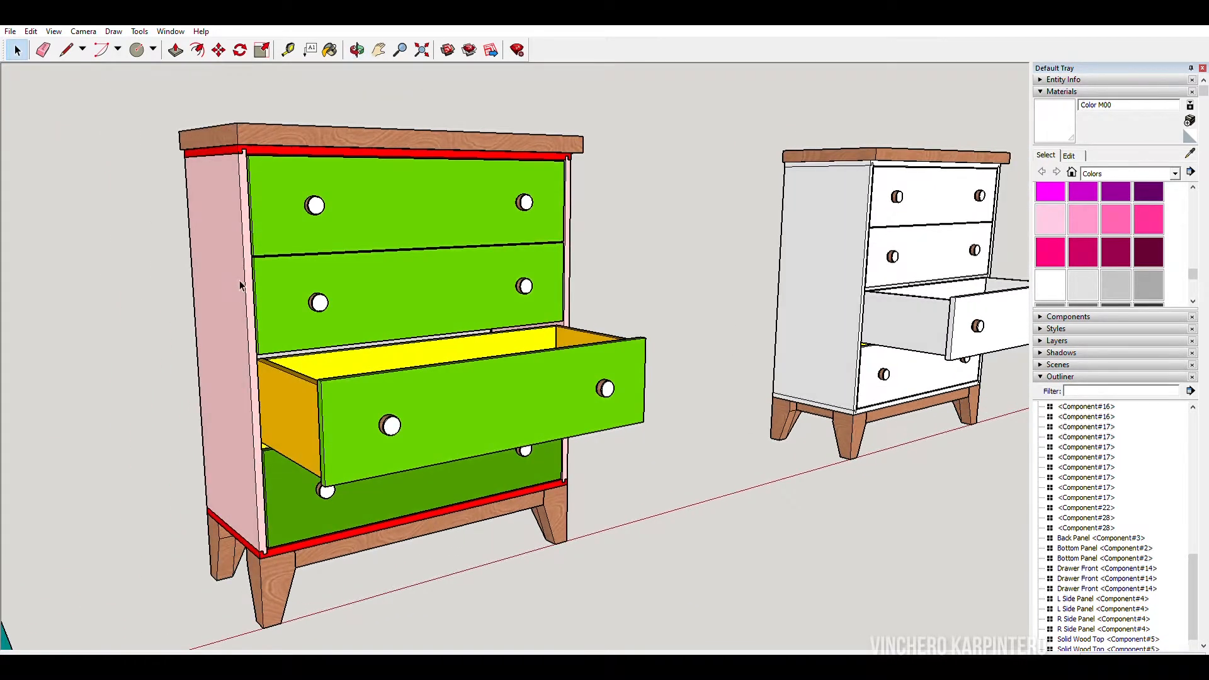
mouse_move(256, 548)
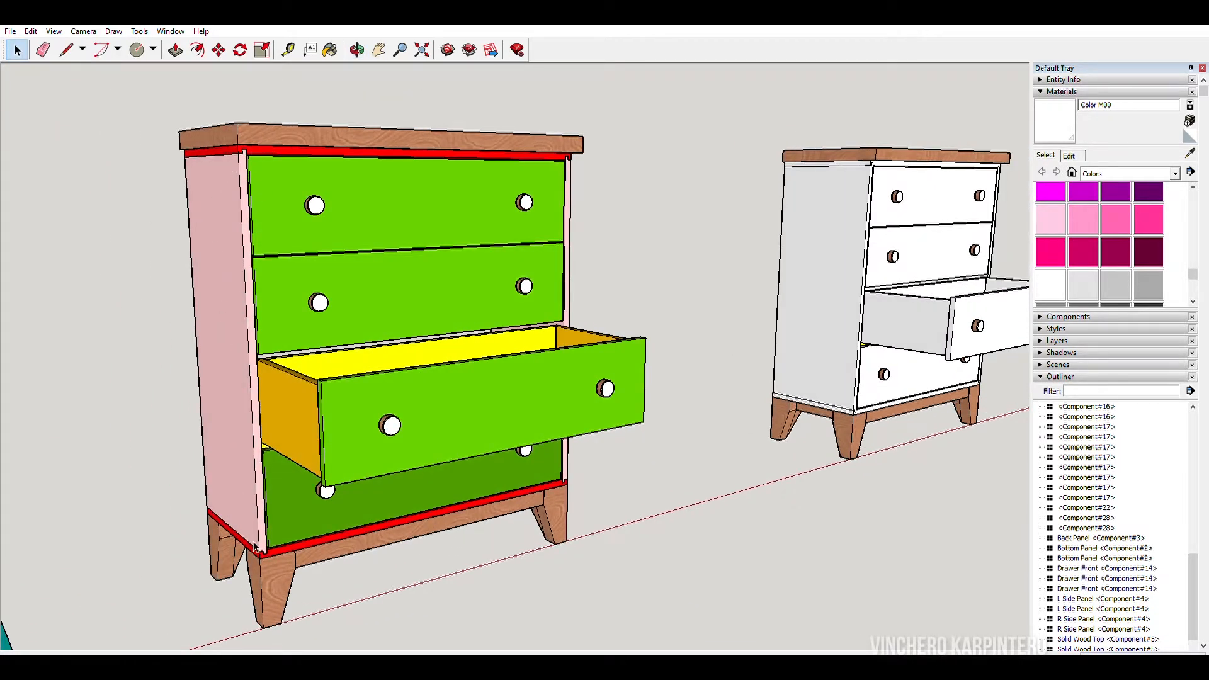
mouse_move(411, 214)
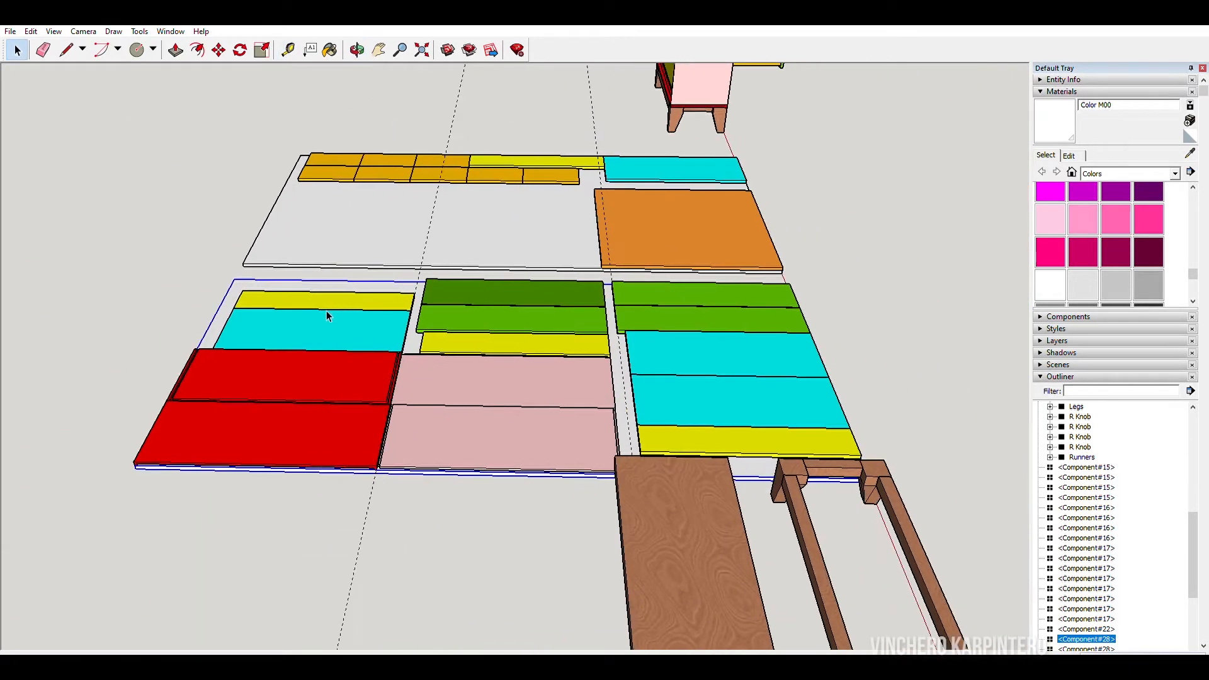
mouse_move(349, 348)
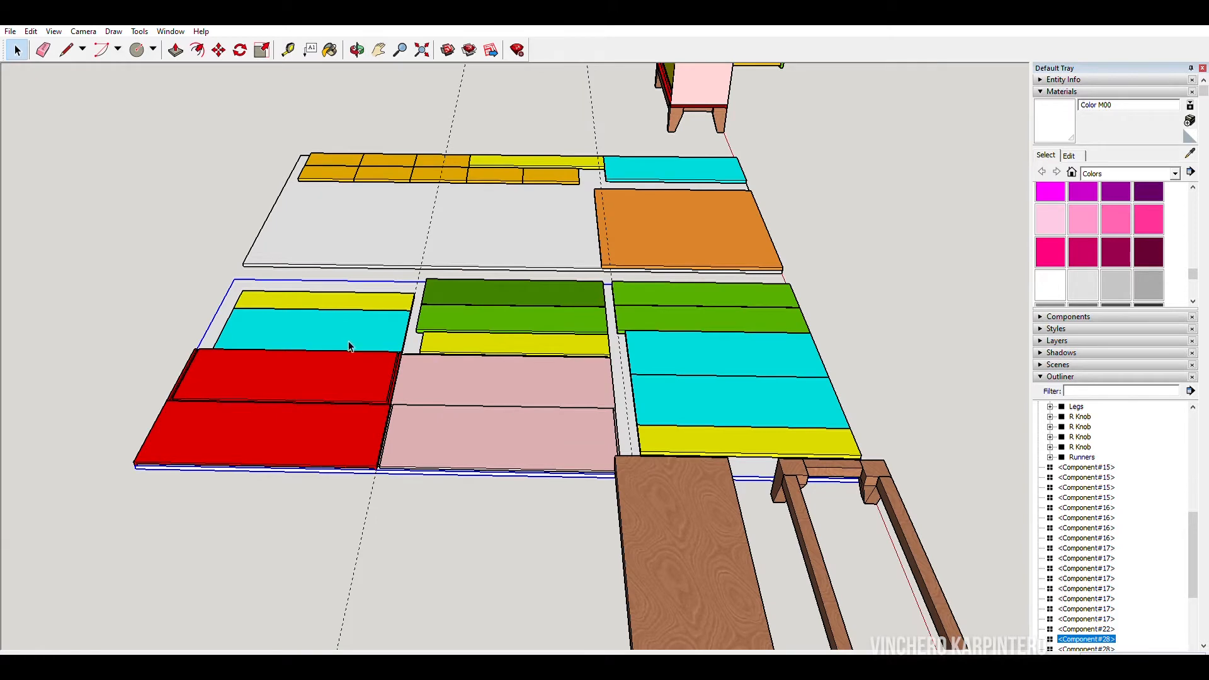
mouse_move(685, 441)
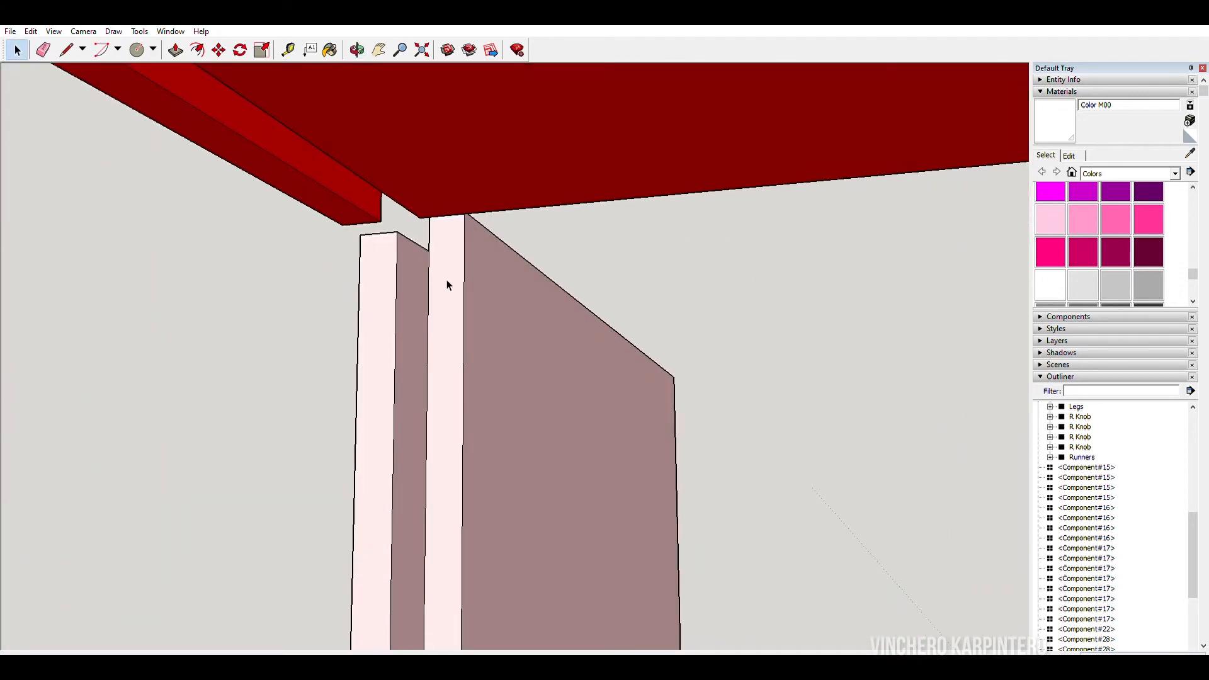
Begin measuring the pink side panel's thickness at its edge below the red top.
click(287, 50)
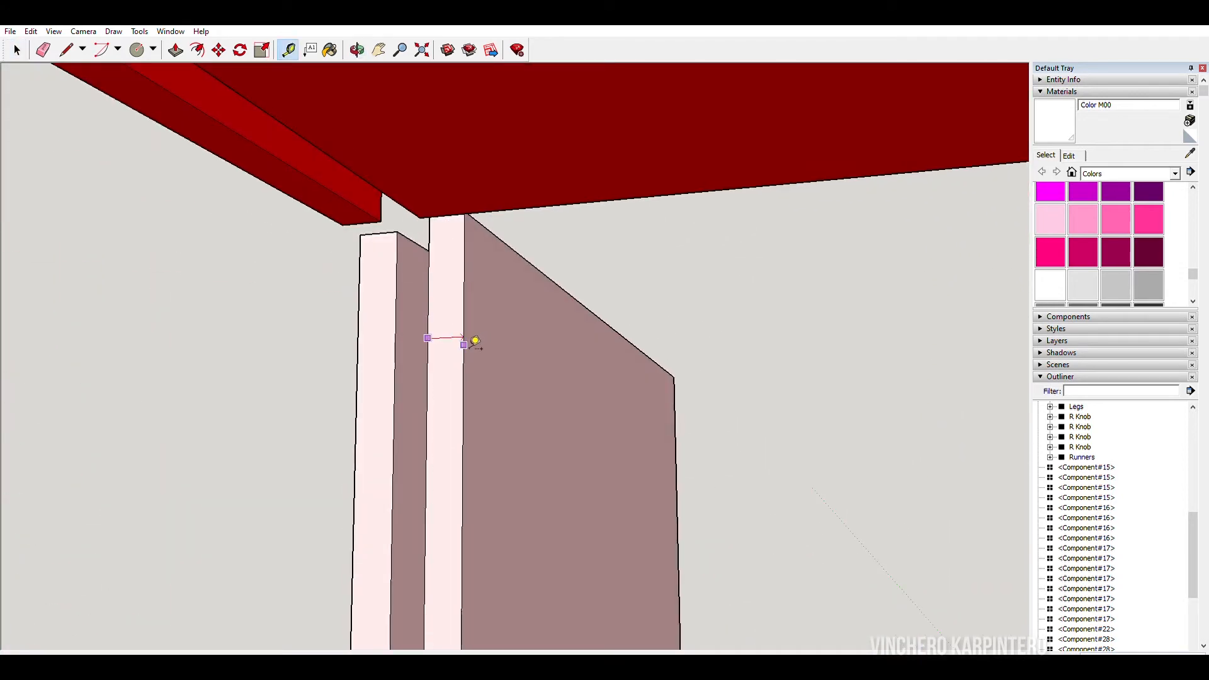